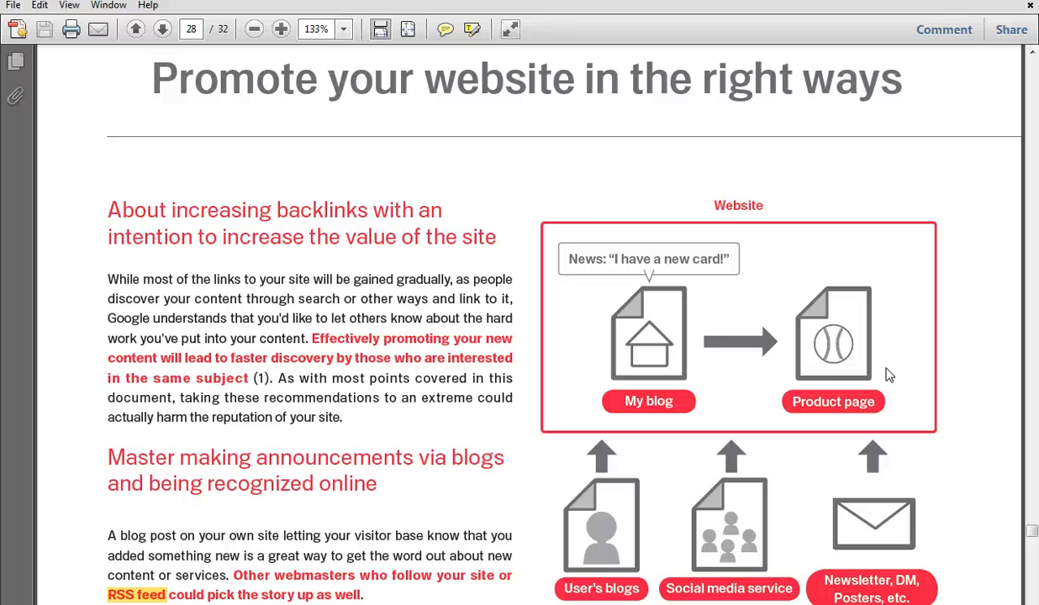
mouse_move(920, 352)
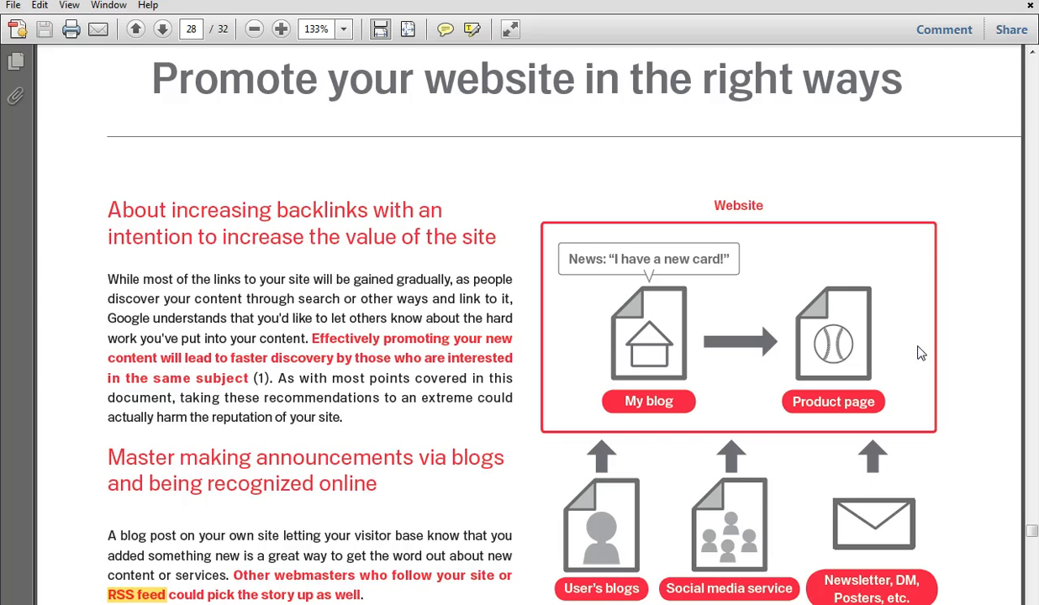
mouse_move(909, 215)
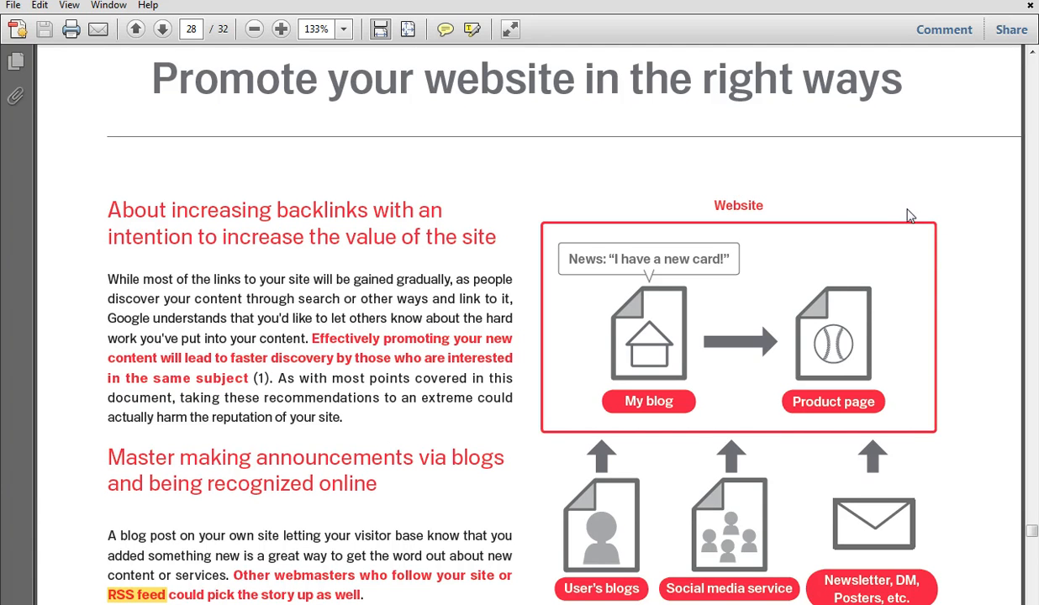
mouse_move(922, 181)
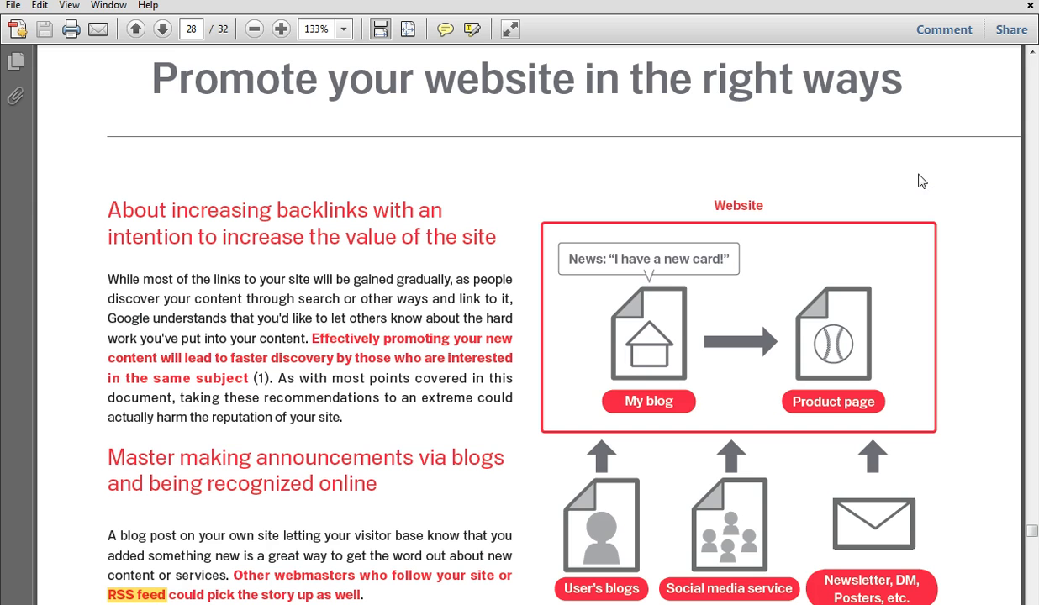
mouse_move(742, 150)
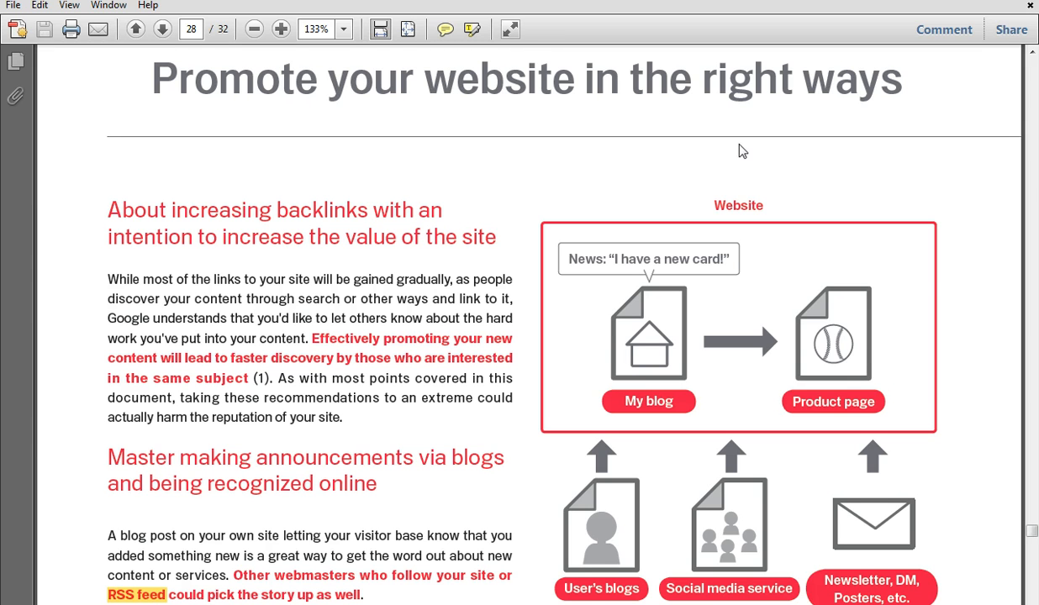
mouse_move(636, 345)
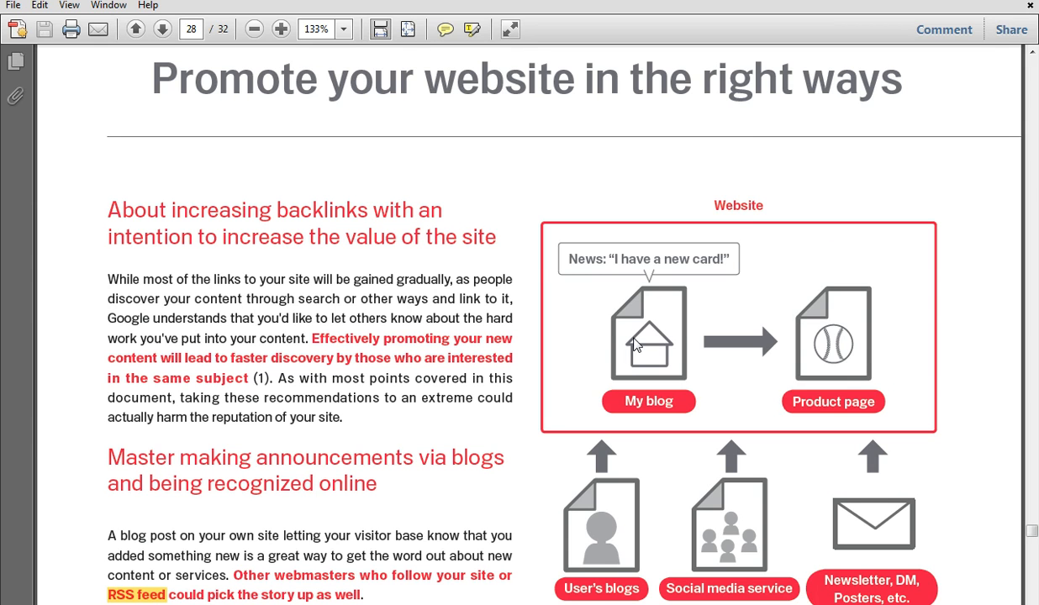
mouse_move(668, 354)
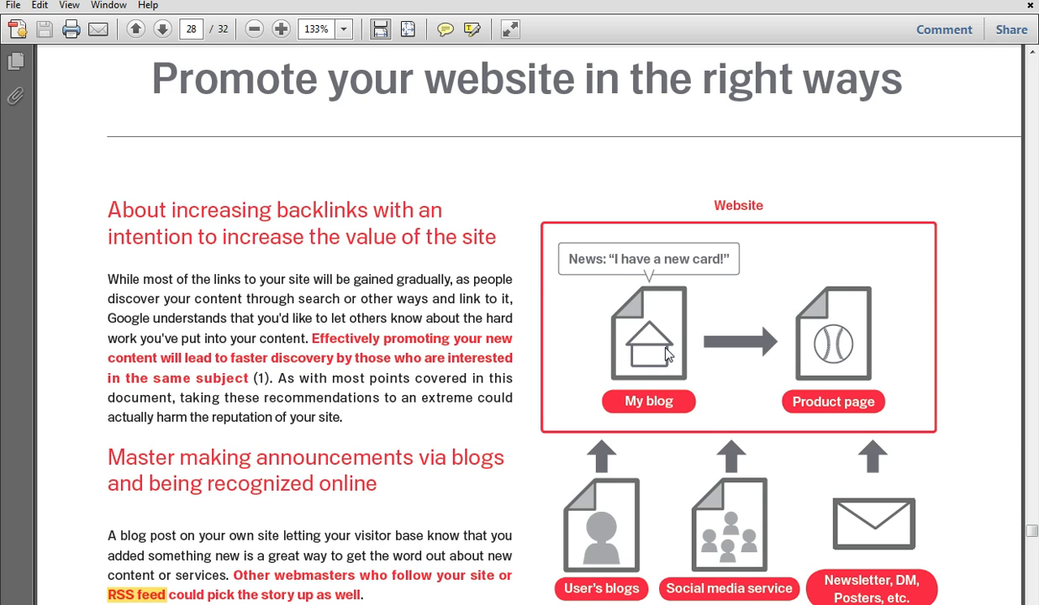
mouse_move(832, 573)
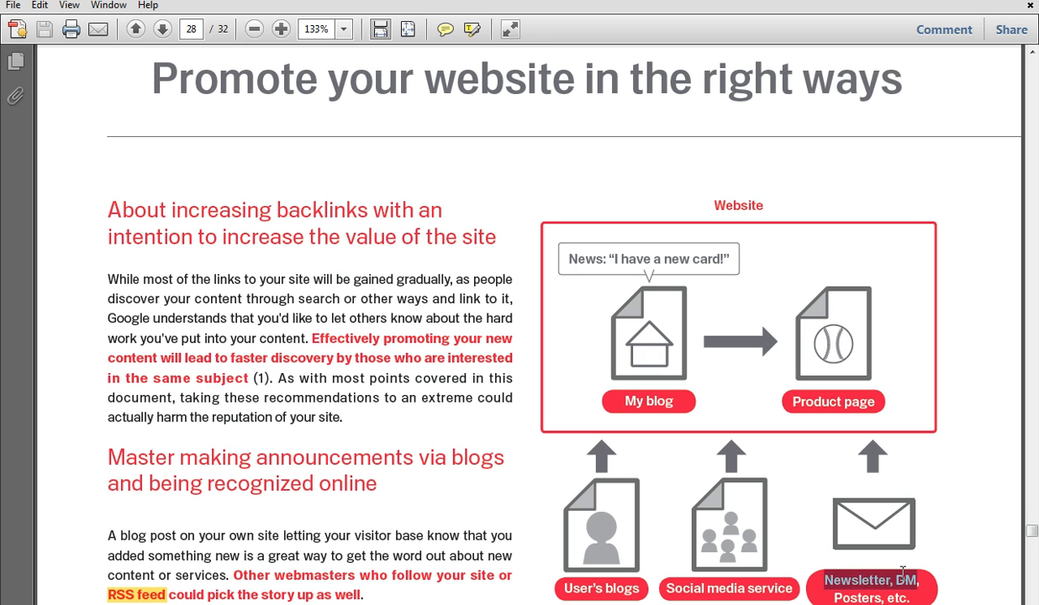
mouse_move(972, 470)
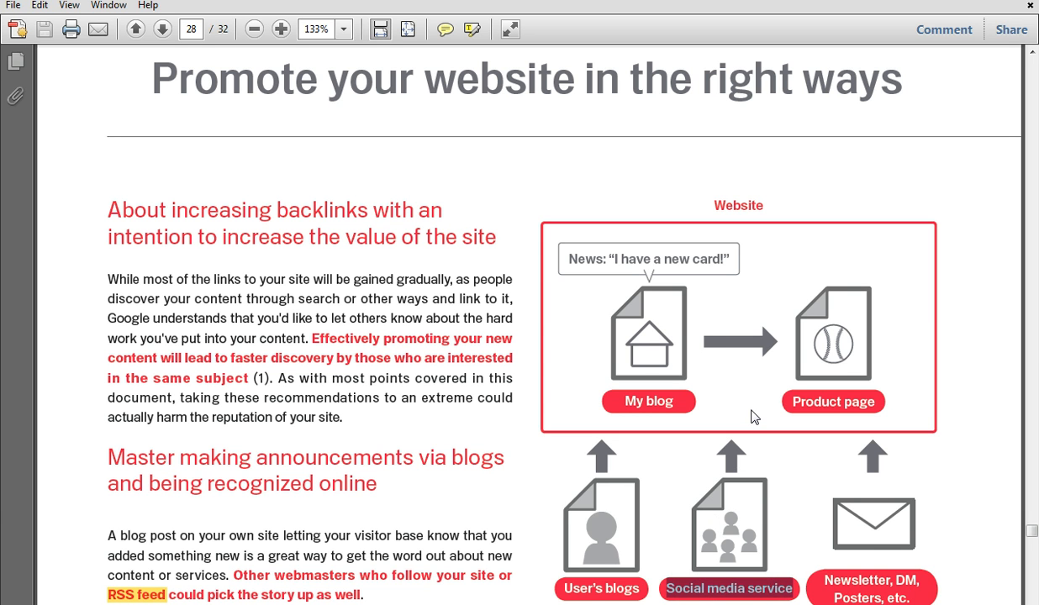
mouse_move(986, 317)
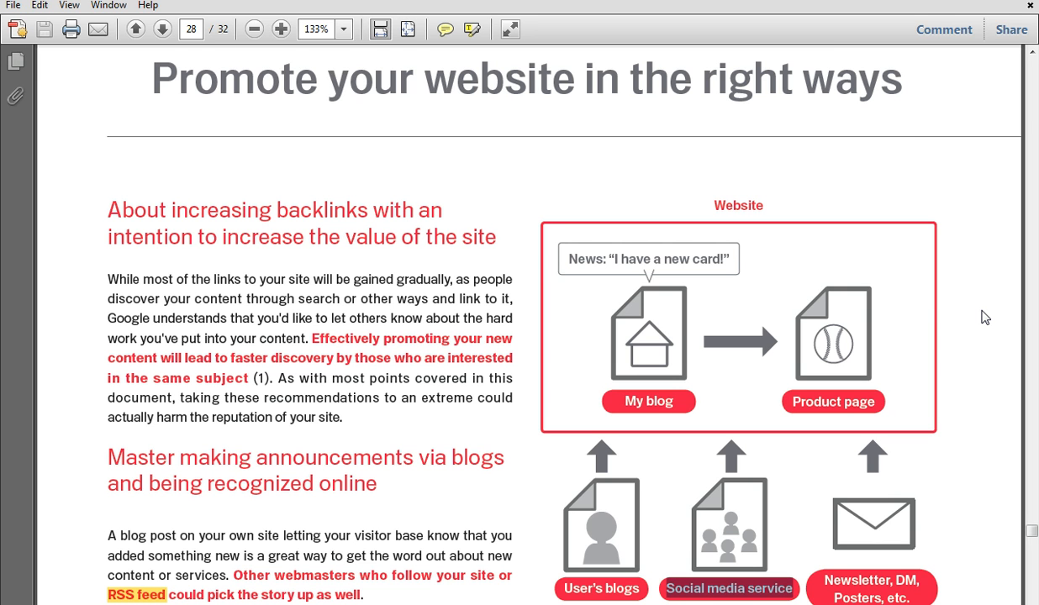
mouse_move(953, 306)
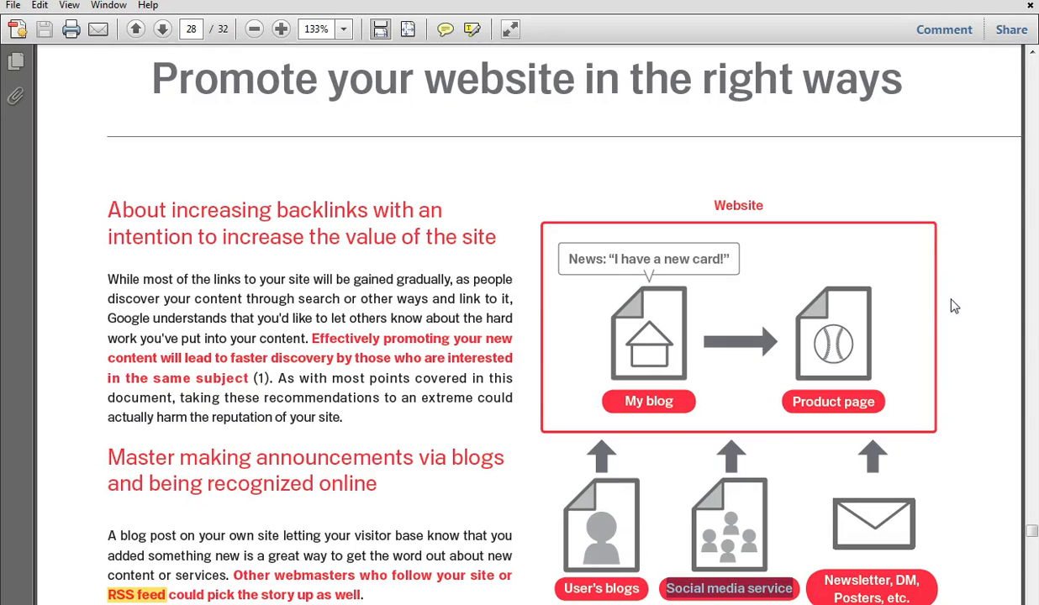
mouse_move(747, 501)
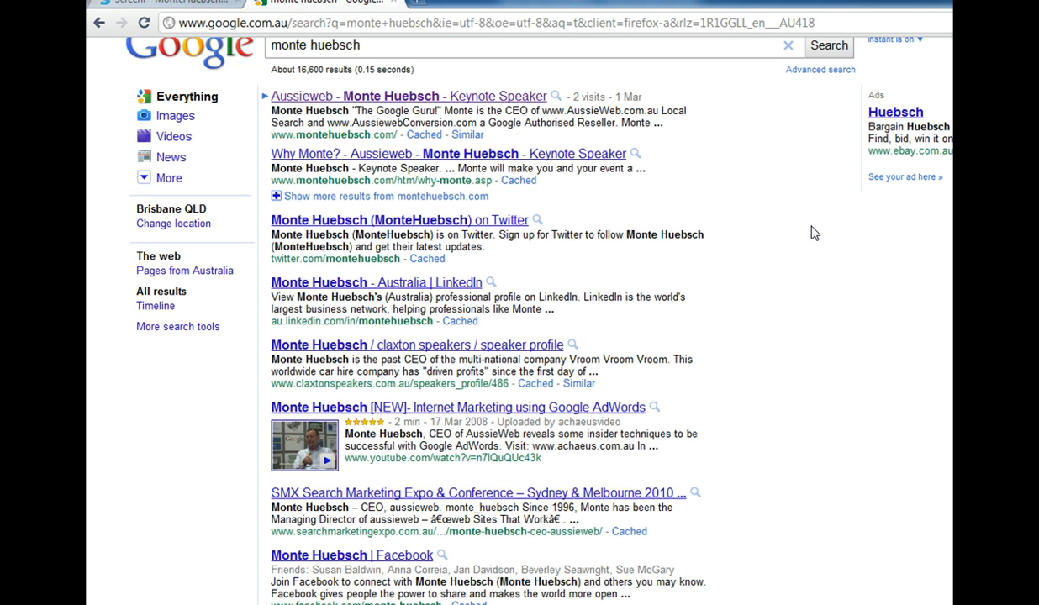
mouse_move(301, 106)
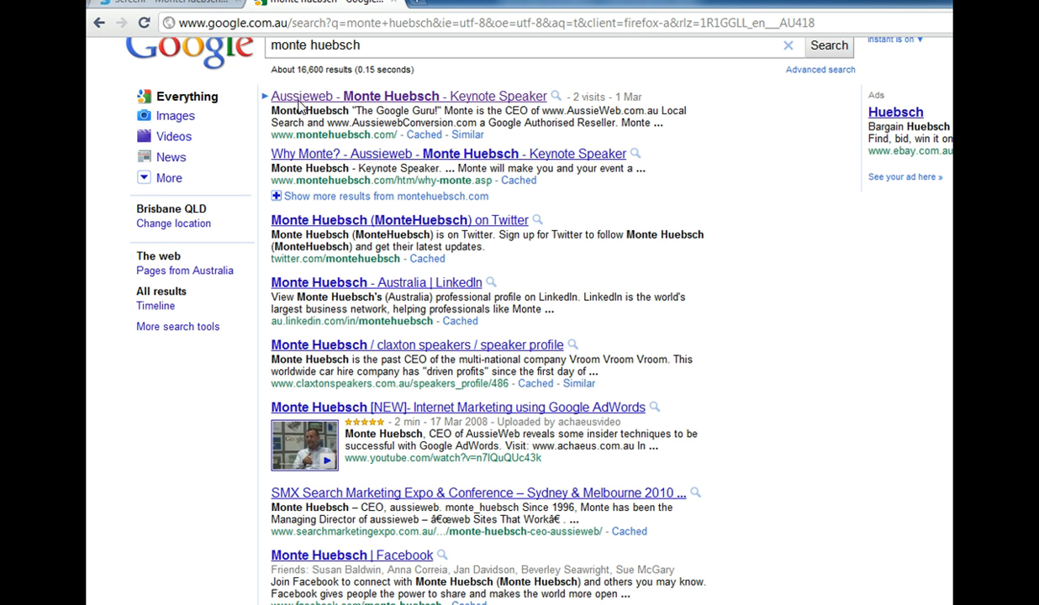
mouse_move(334, 128)
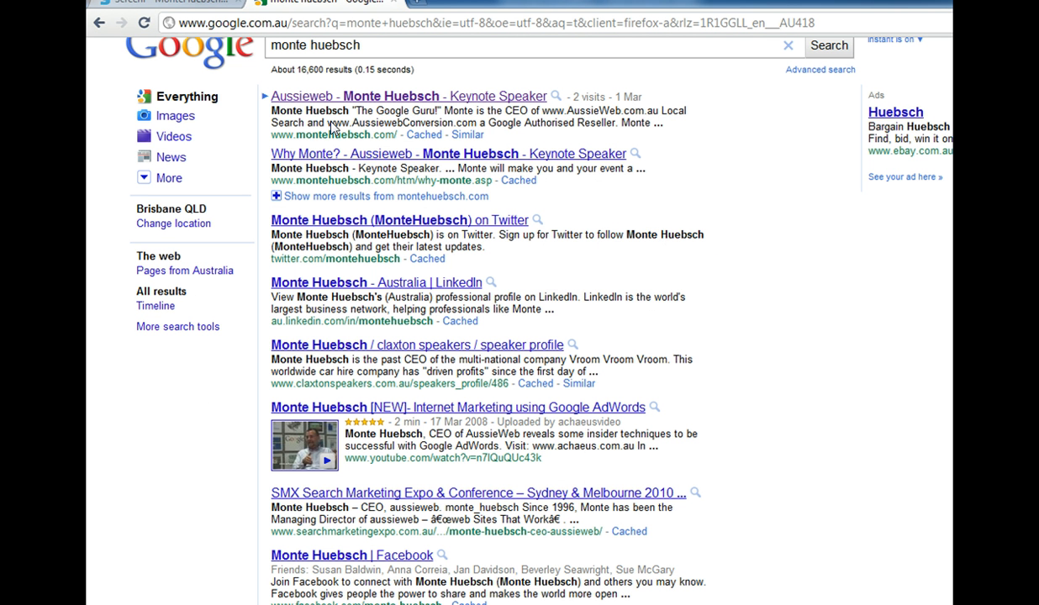
mouse_move(401, 266)
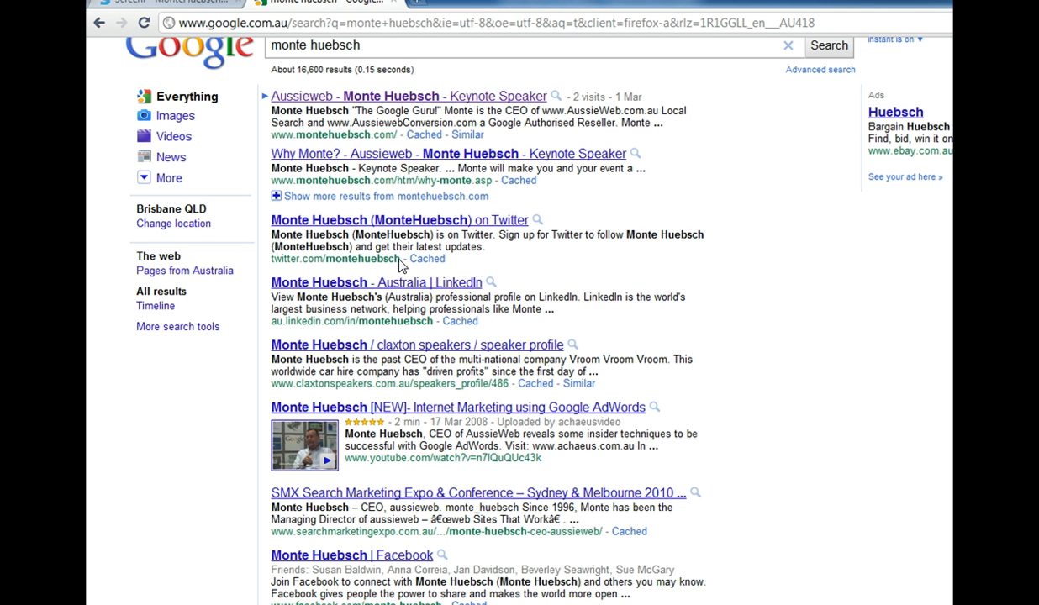
mouse_move(290, 269)
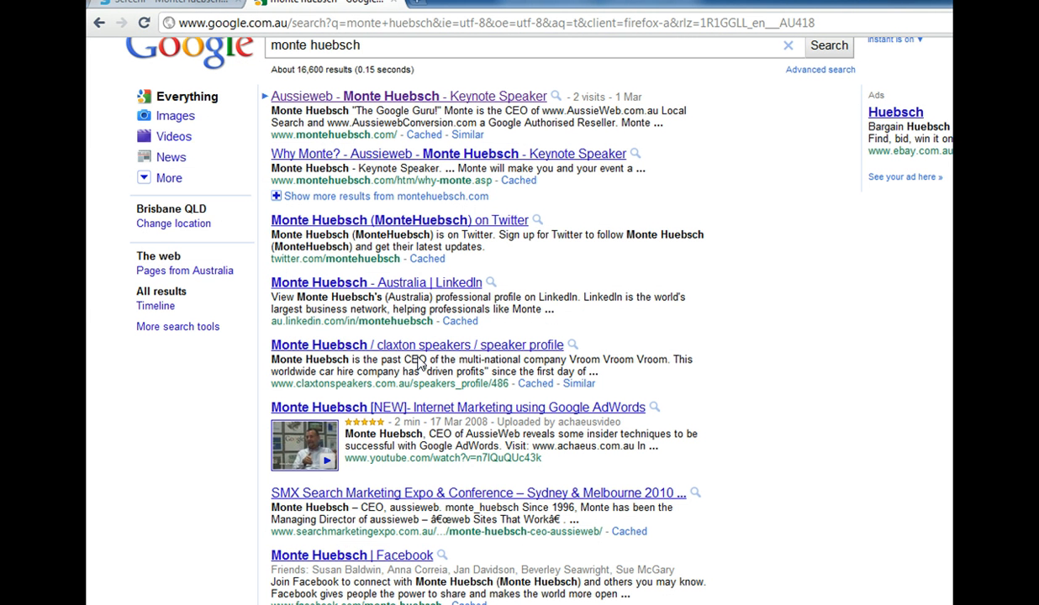
mouse_move(459, 469)
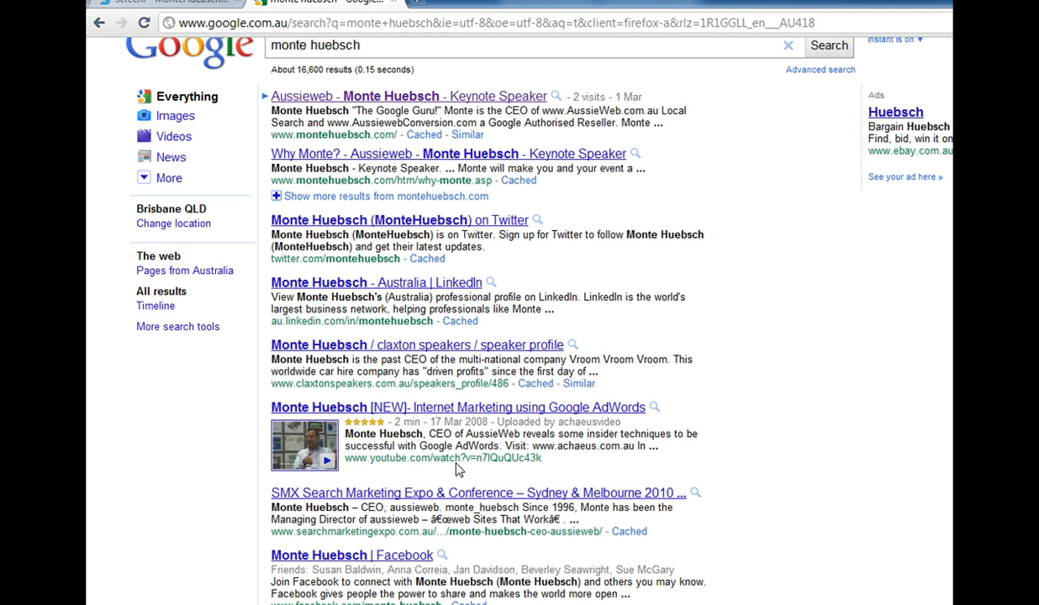
mouse_move(280, 588)
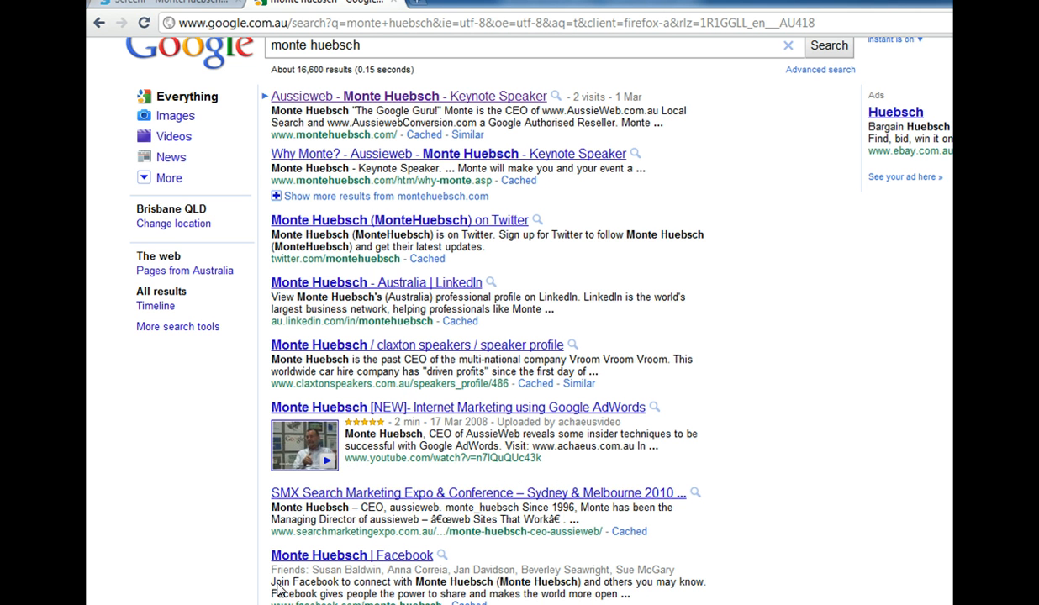
mouse_move(766, 117)
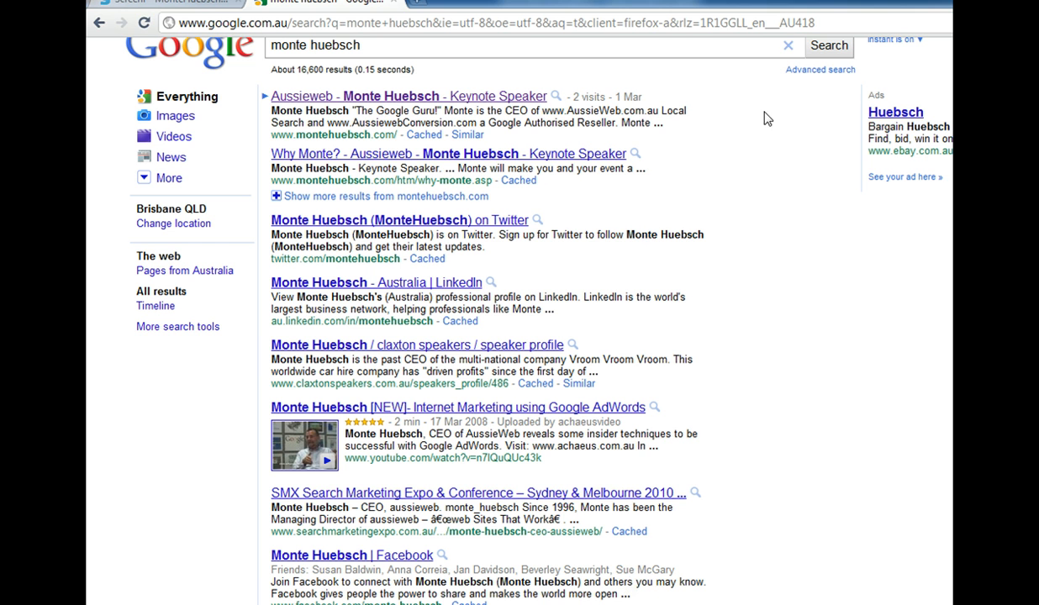
mouse_move(492, 141)
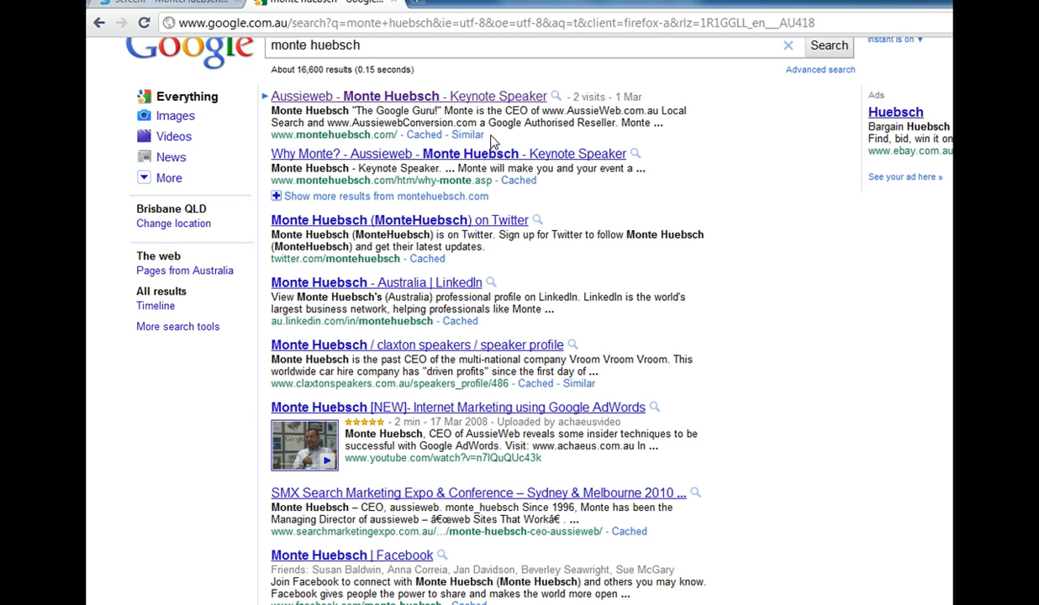
mouse_move(501, 134)
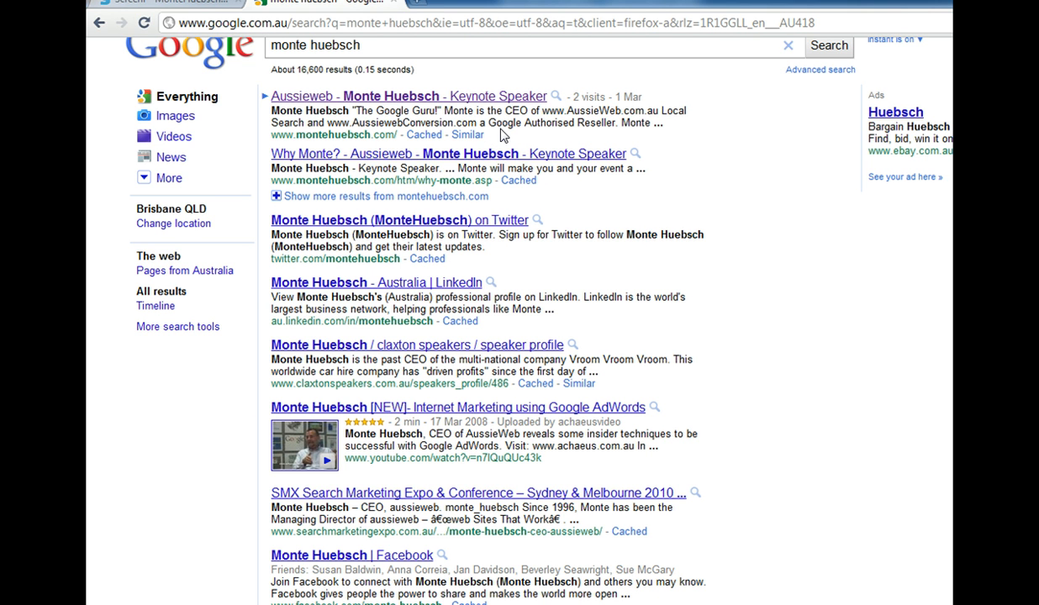
mouse_move(798, 431)
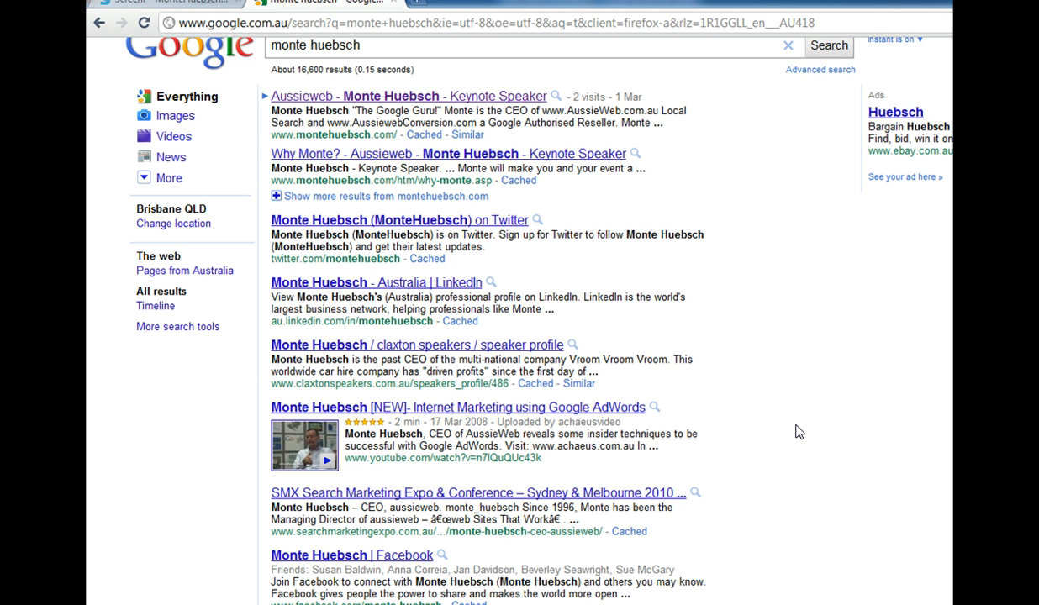
mouse_move(799, 422)
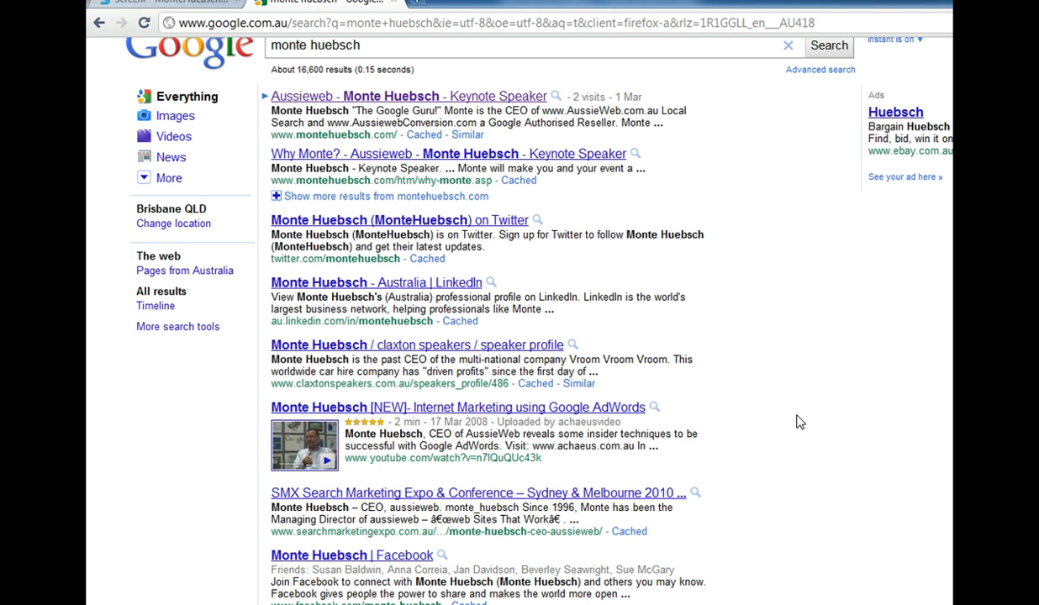
mouse_move(794, 412)
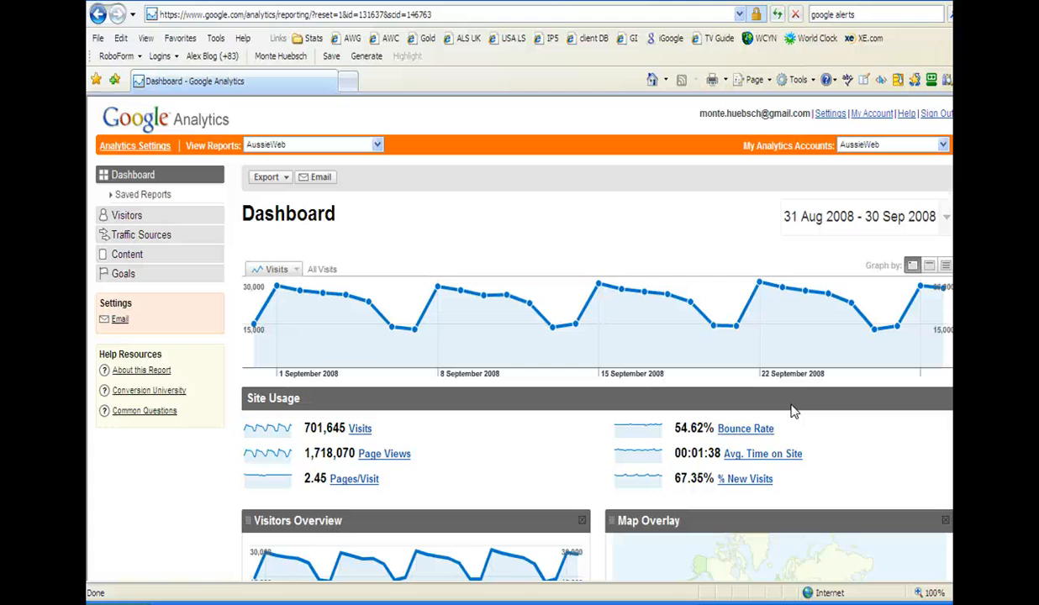
mouse_move(580, 275)
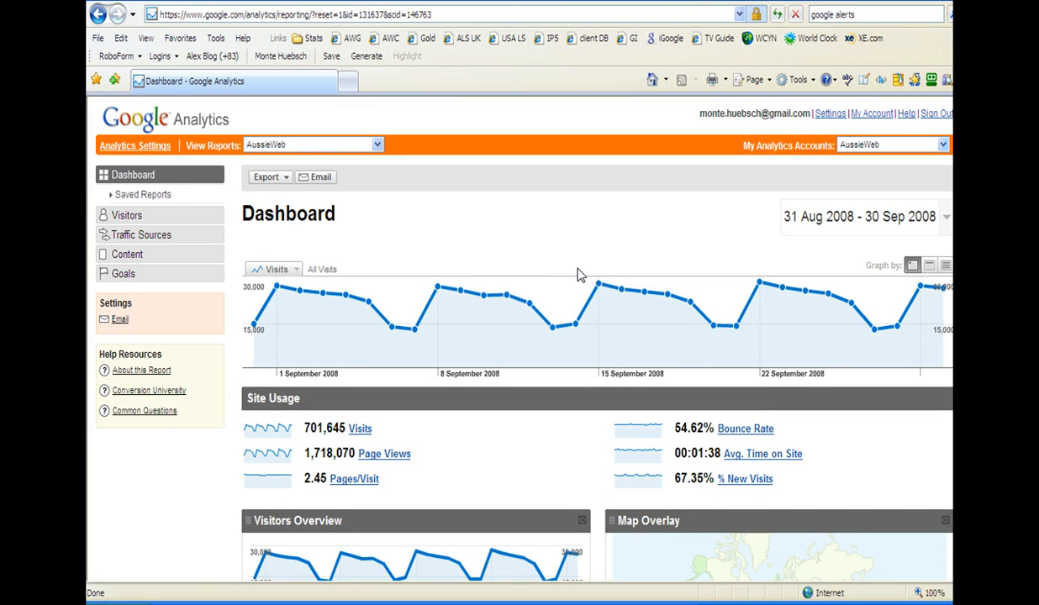
mouse_move(570, 258)
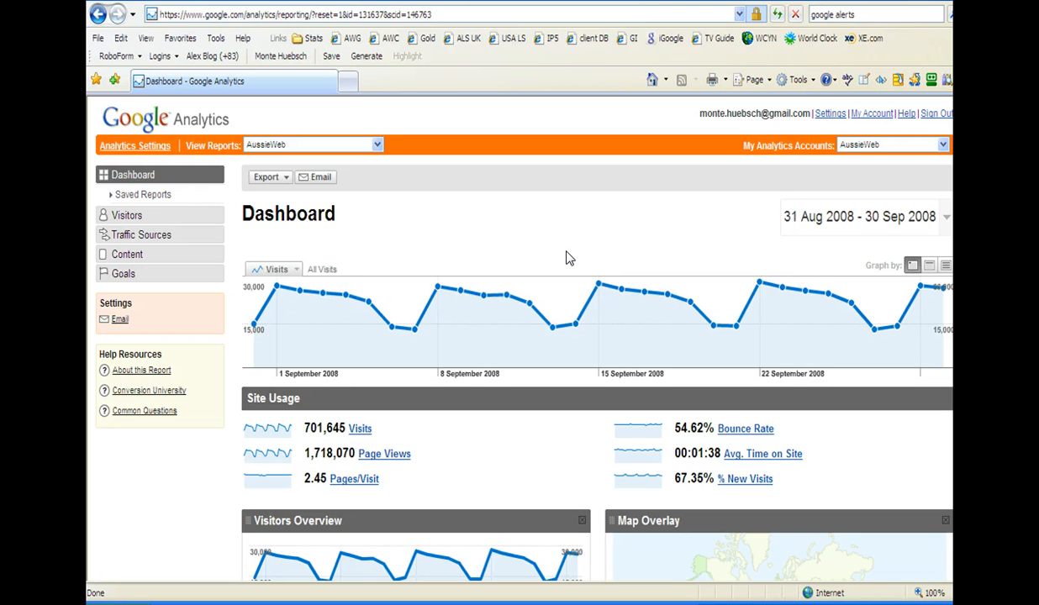
mouse_move(609, 257)
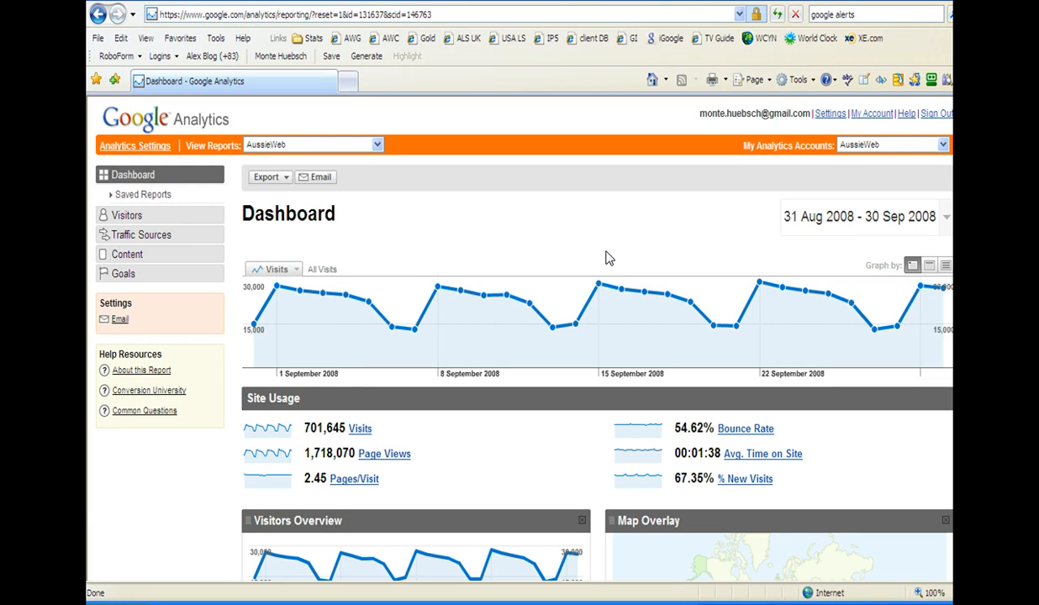
mouse_move(411, 215)
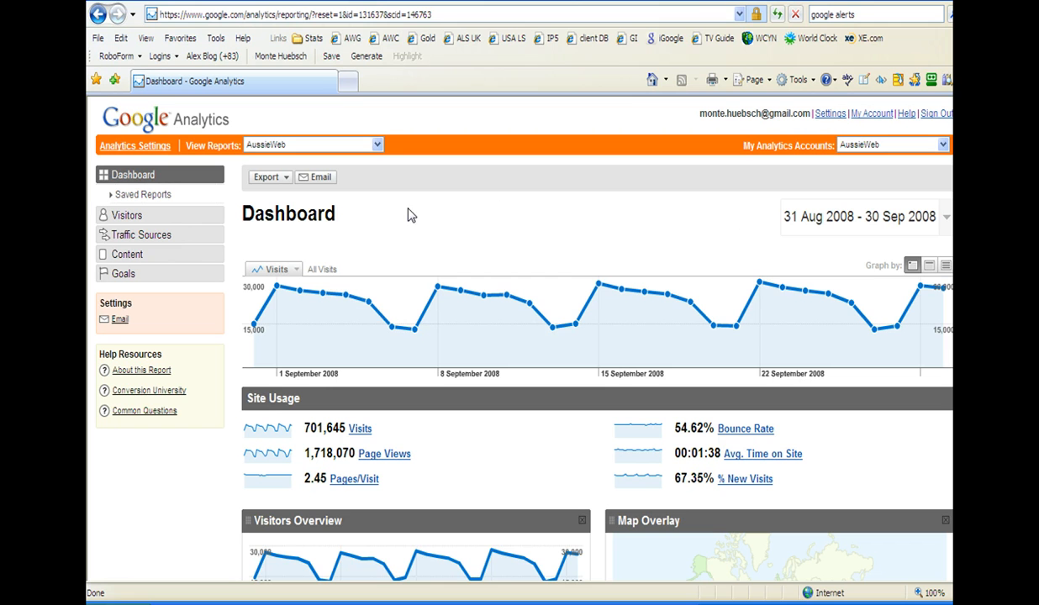
mouse_move(553, 231)
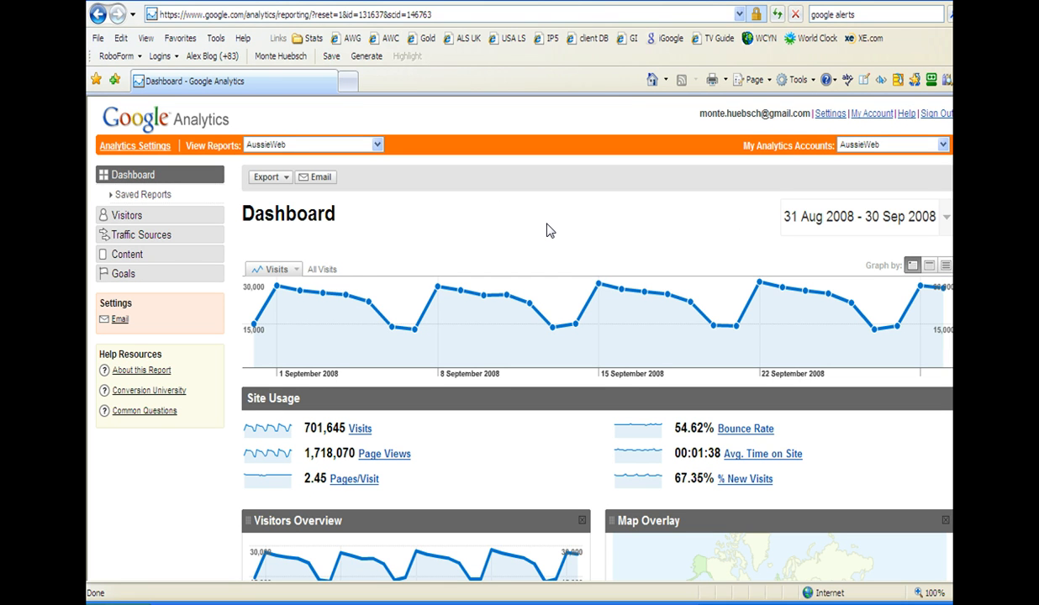
mouse_move(837, 395)
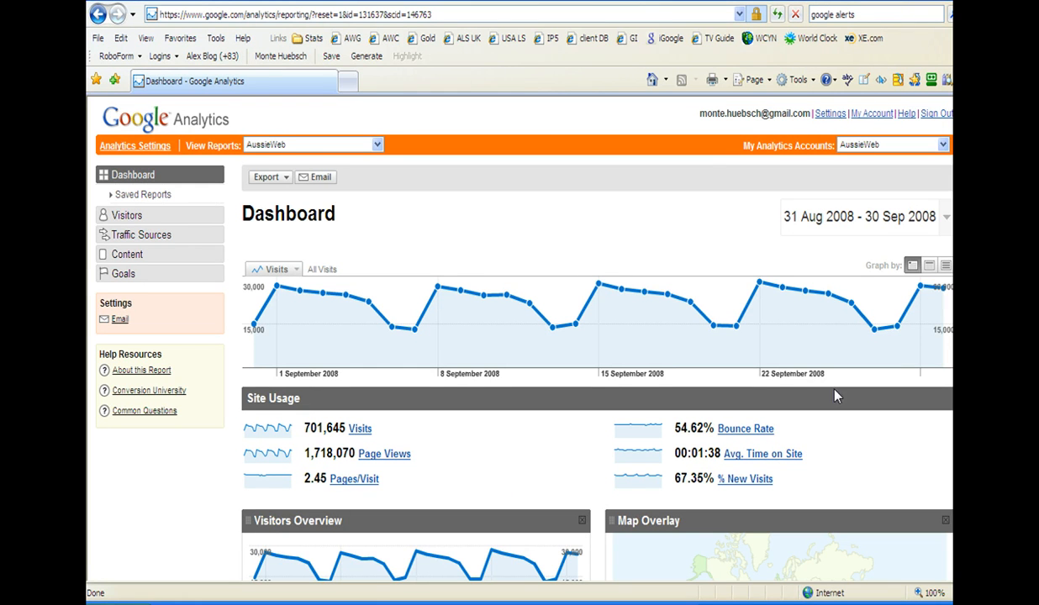
mouse_move(141, 273)
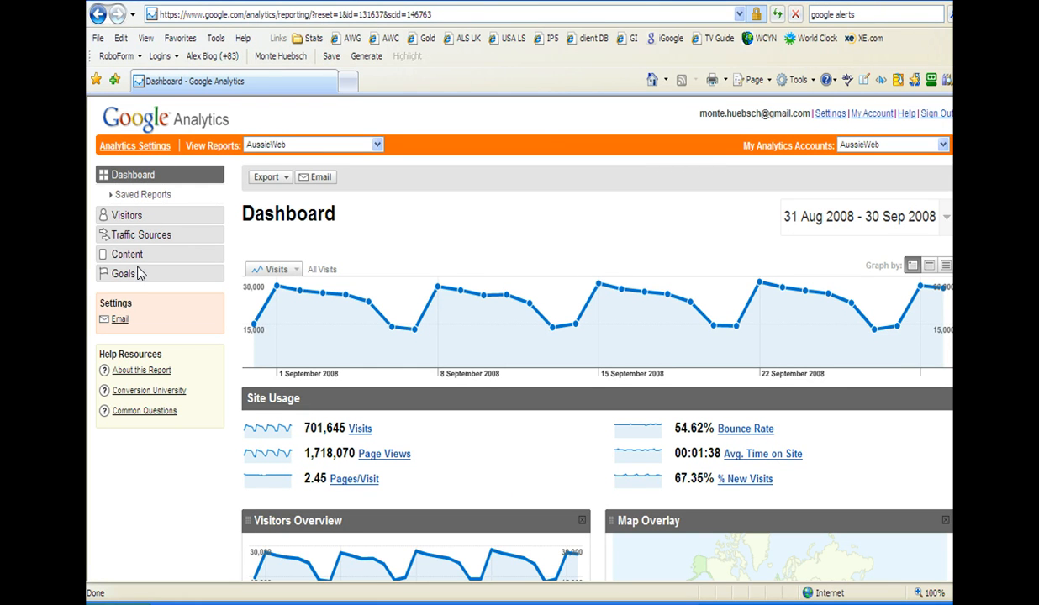
mouse_move(216, 313)
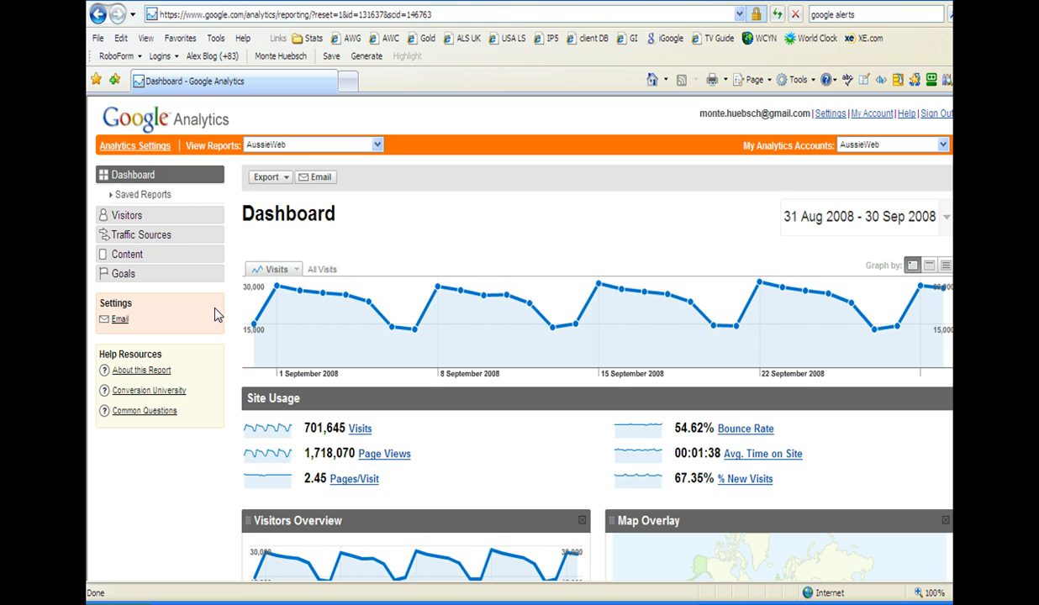
mouse_move(374, 460)
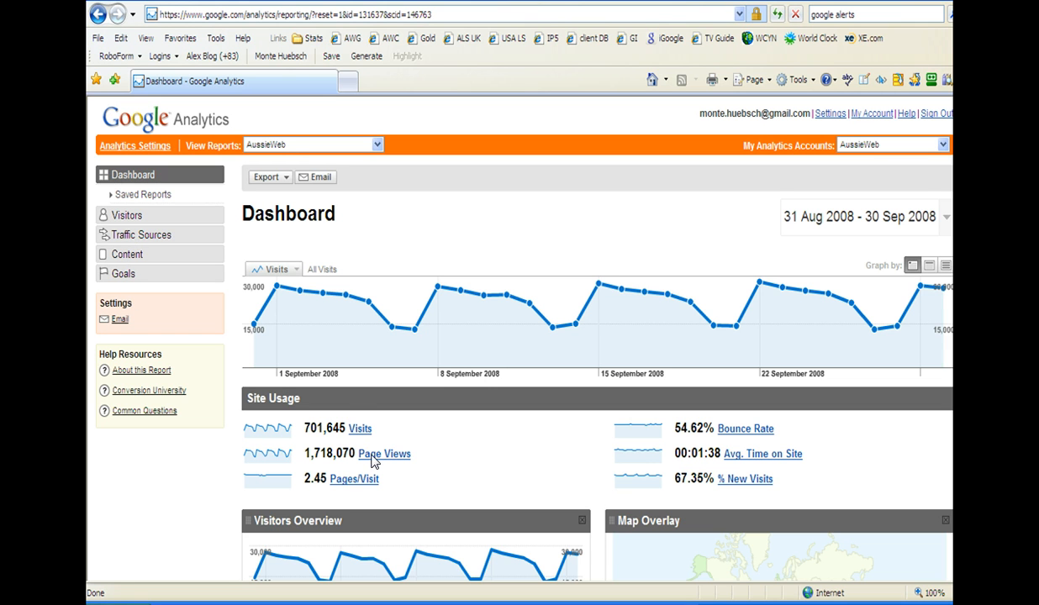
mouse_move(349, 489)
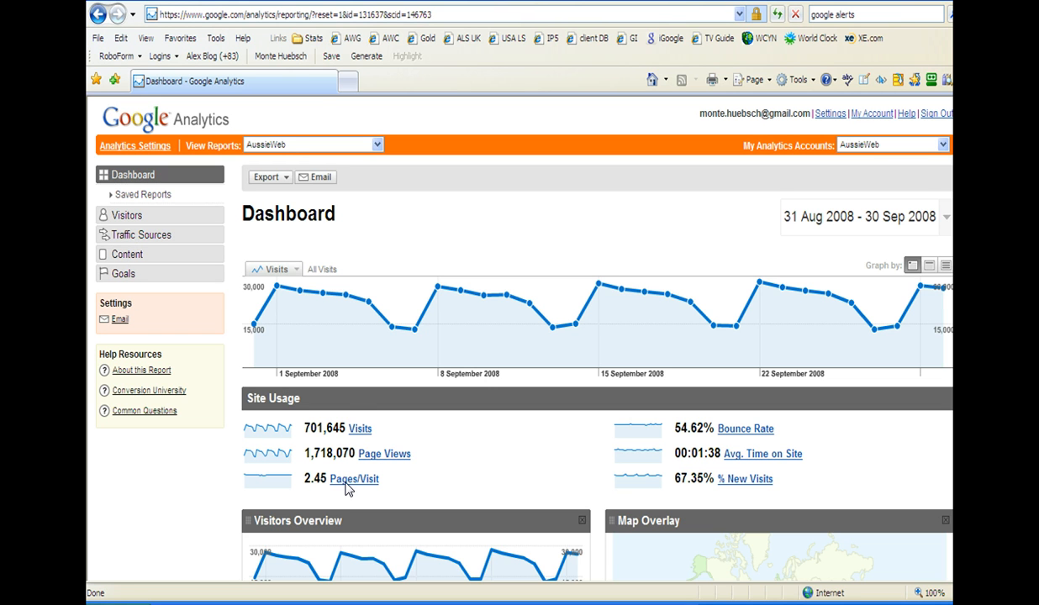
mouse_move(774, 463)
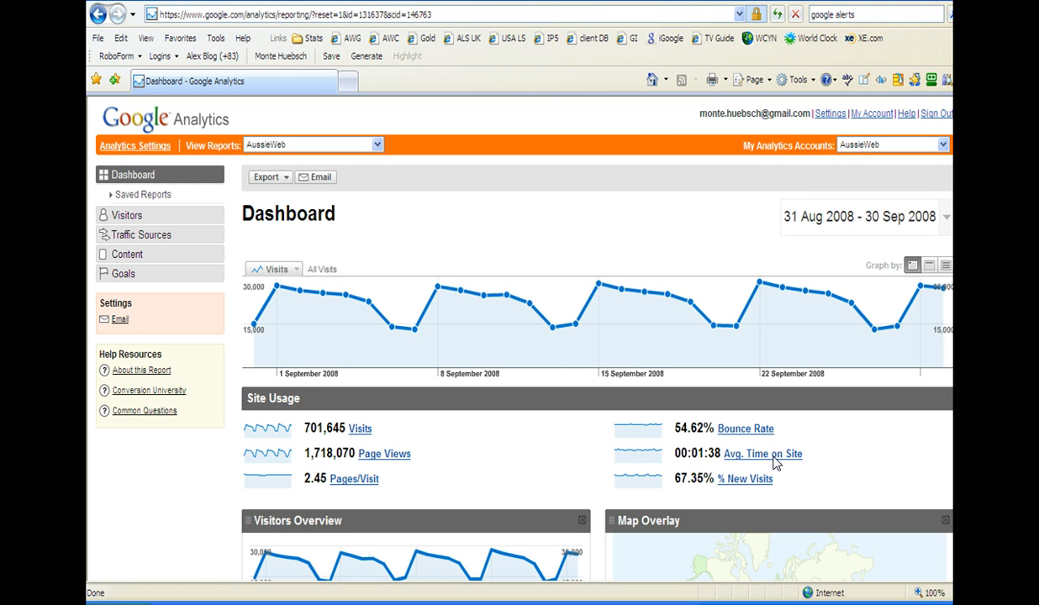
mouse_move(497, 210)
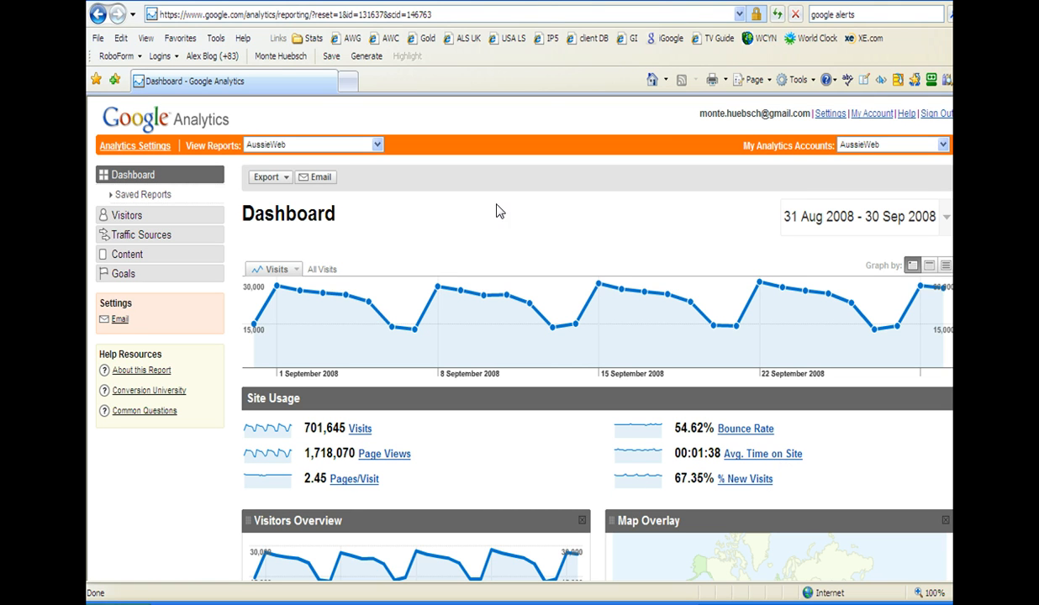
mouse_move(492, 154)
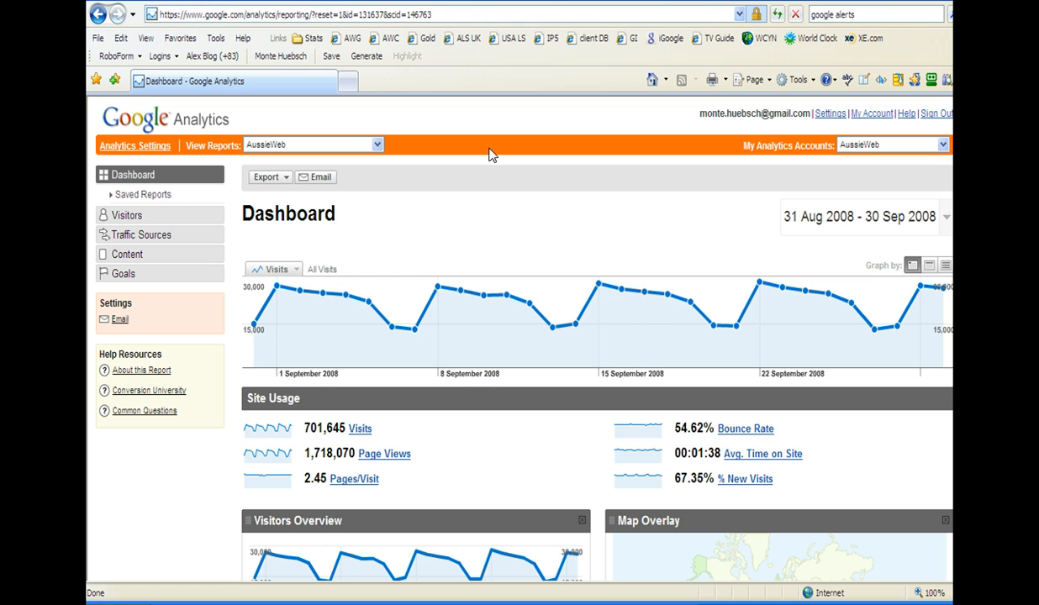
mouse_move(671, 226)
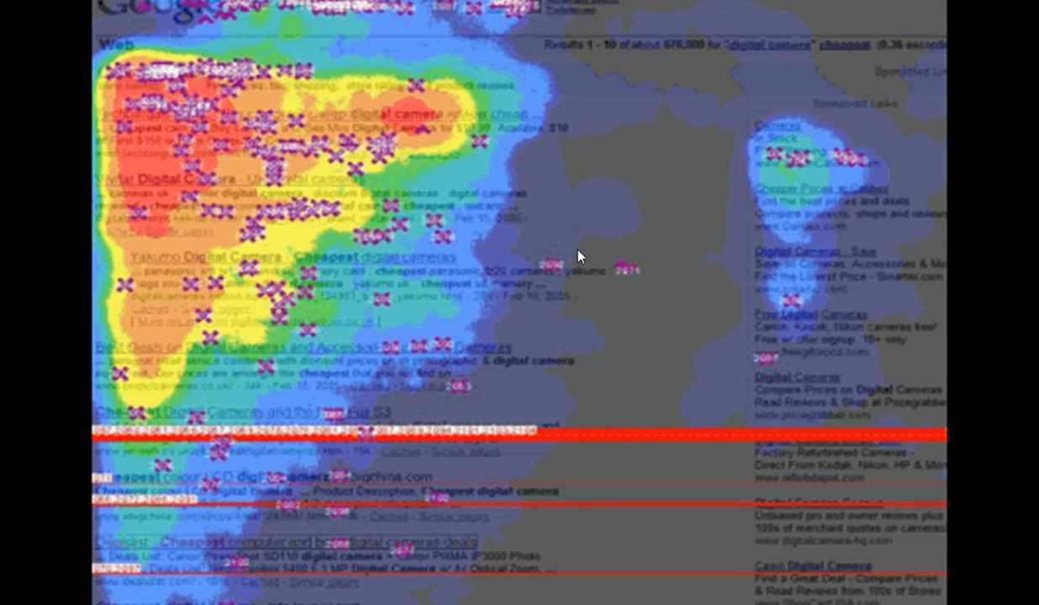
mouse_move(192, 128)
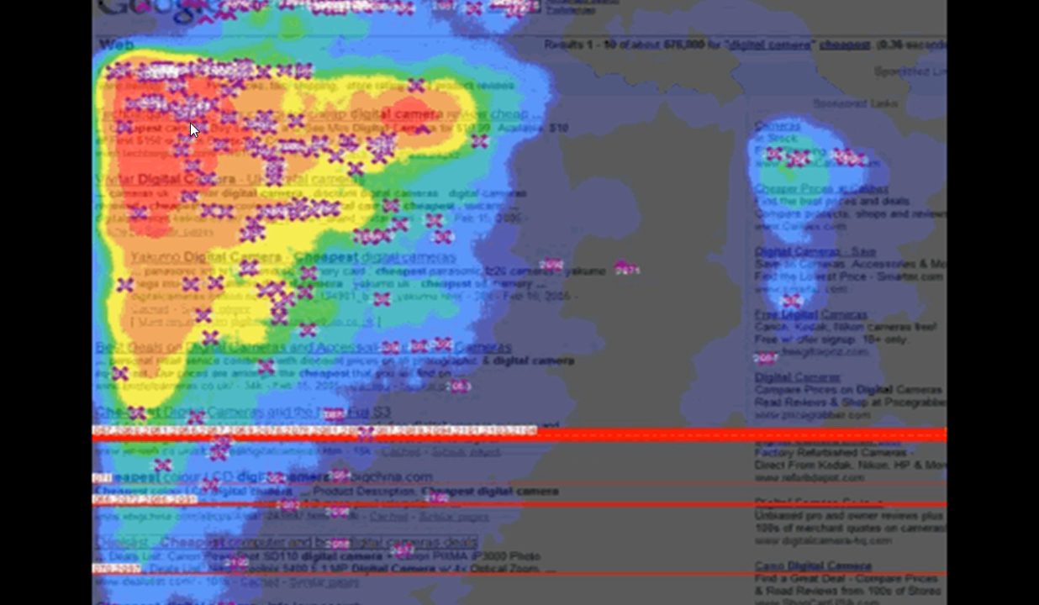
mouse_move(192, 440)
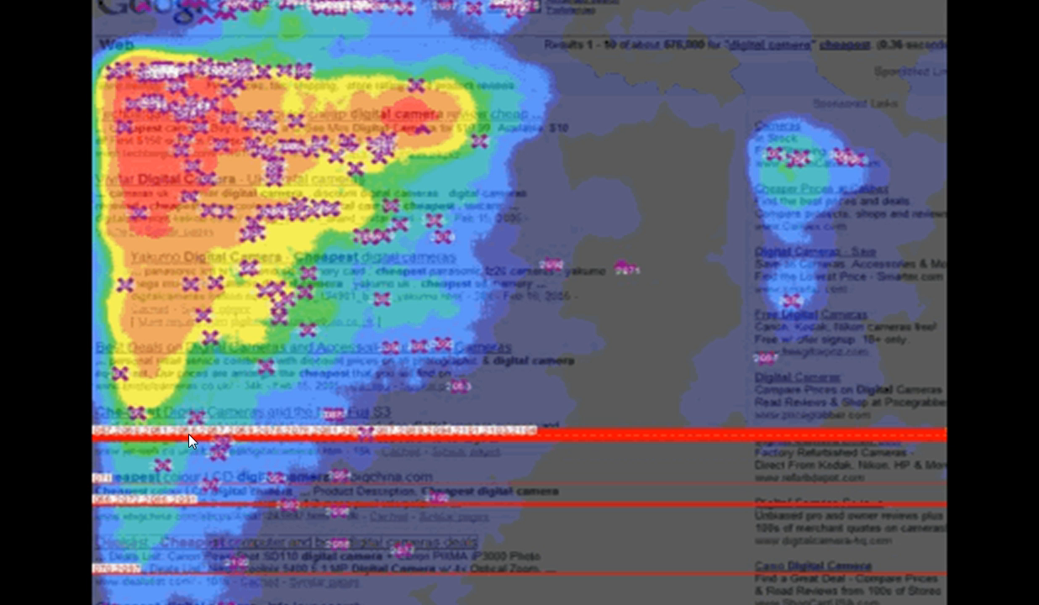
mouse_move(609, 333)
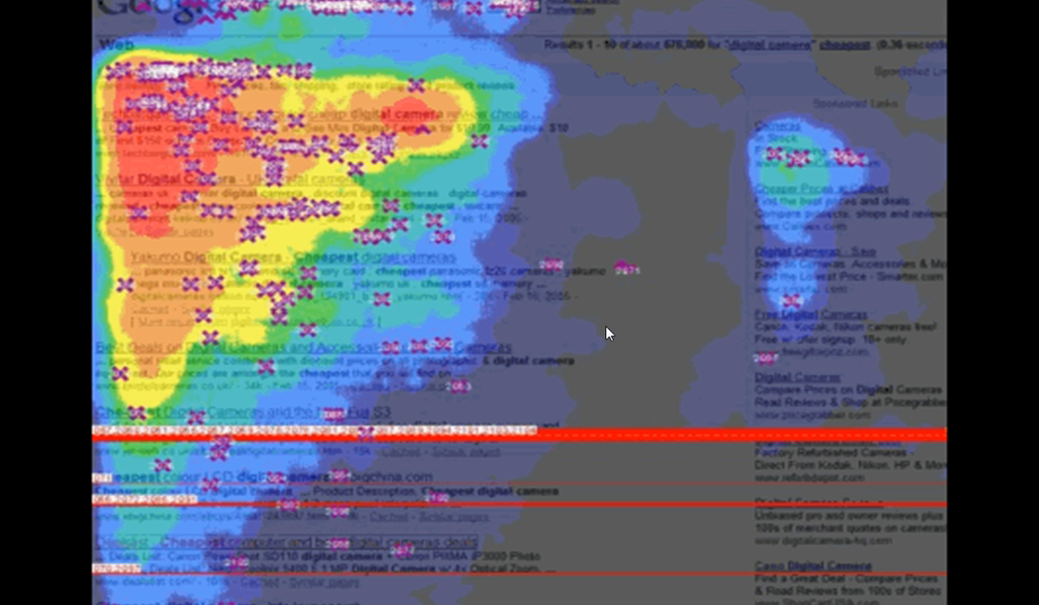
mouse_move(543, 305)
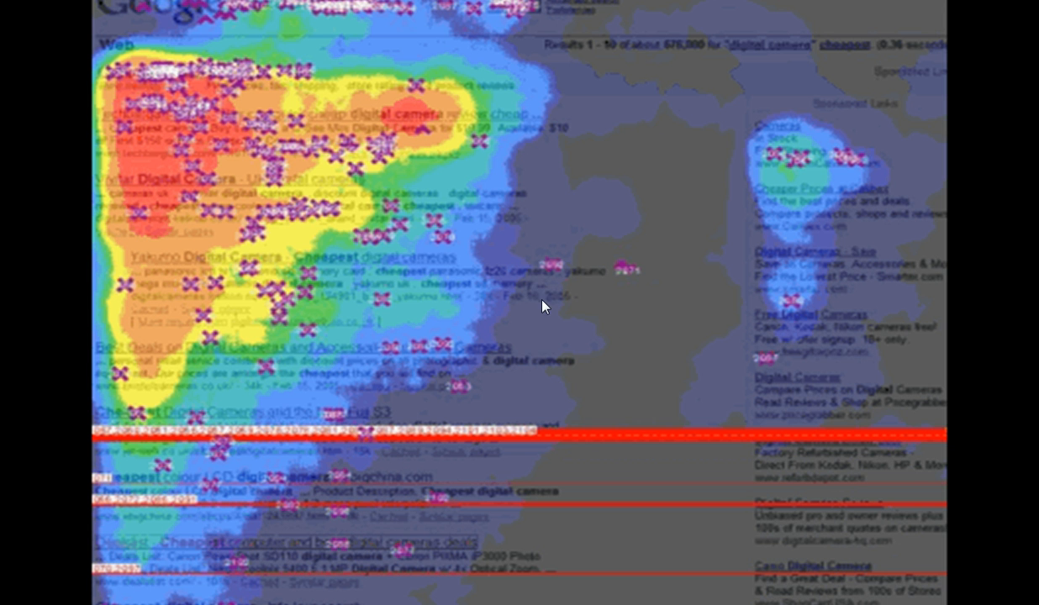
mouse_move(303, 145)
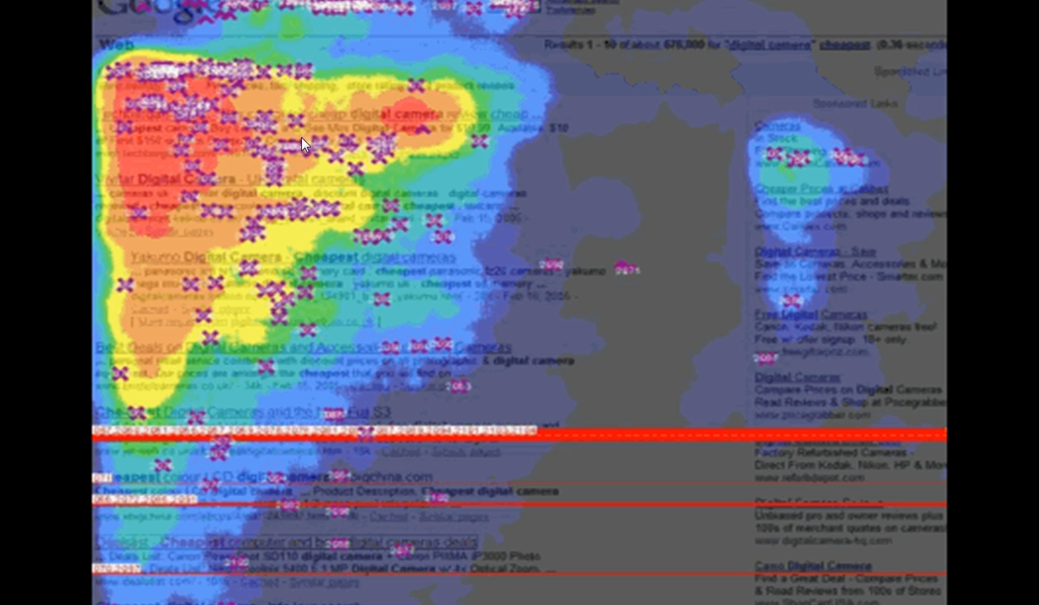
mouse_move(357, 326)
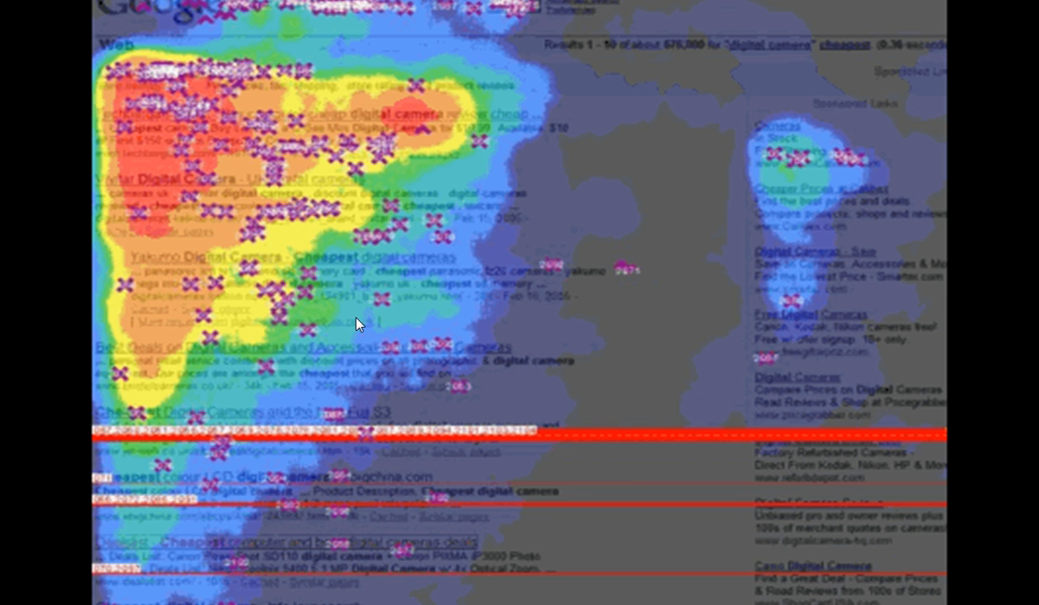
mouse_move(574, 245)
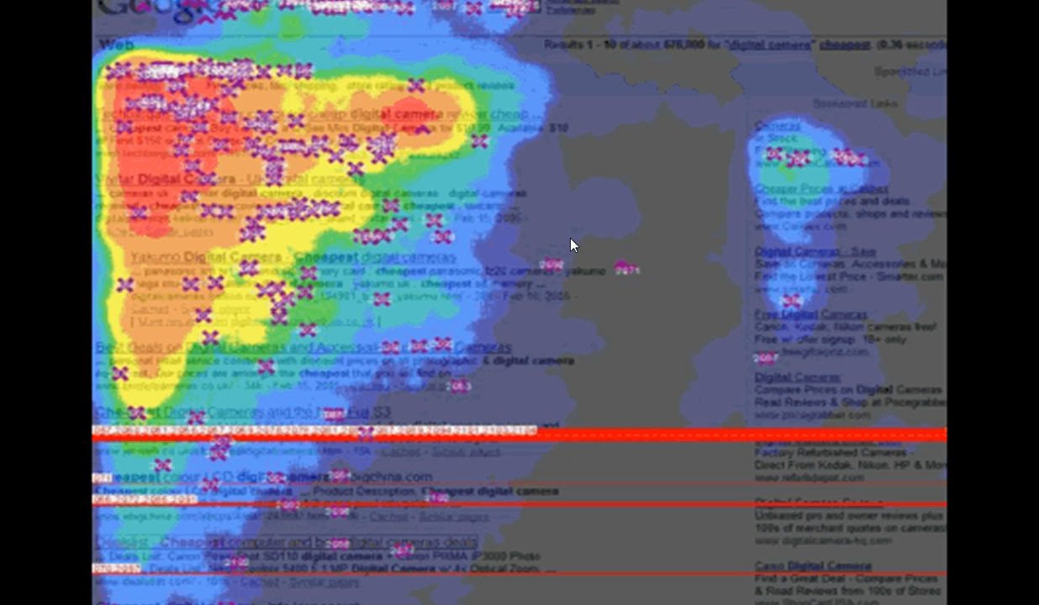
mouse_move(565, 240)
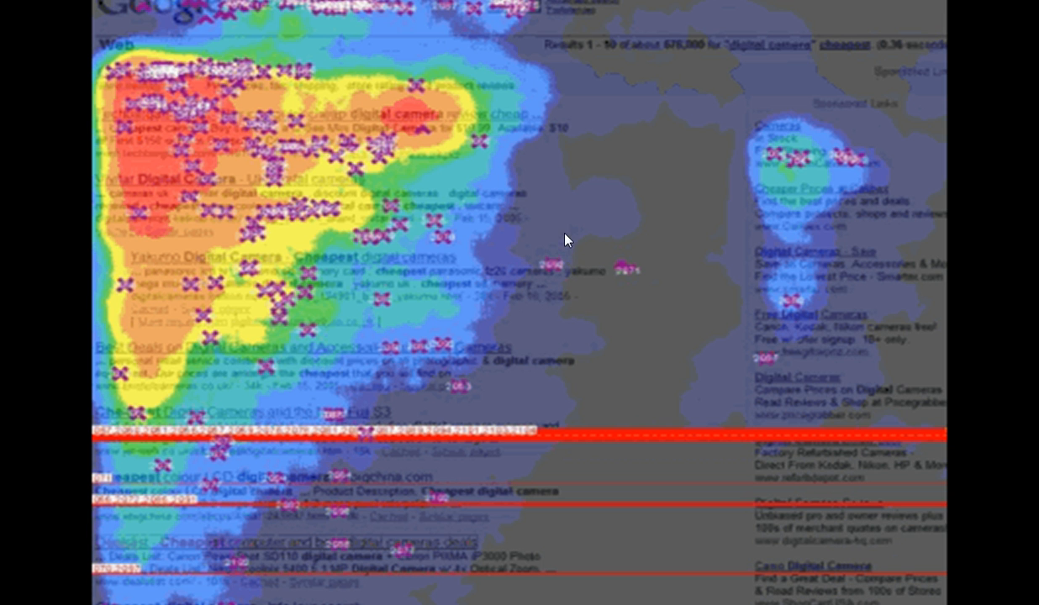